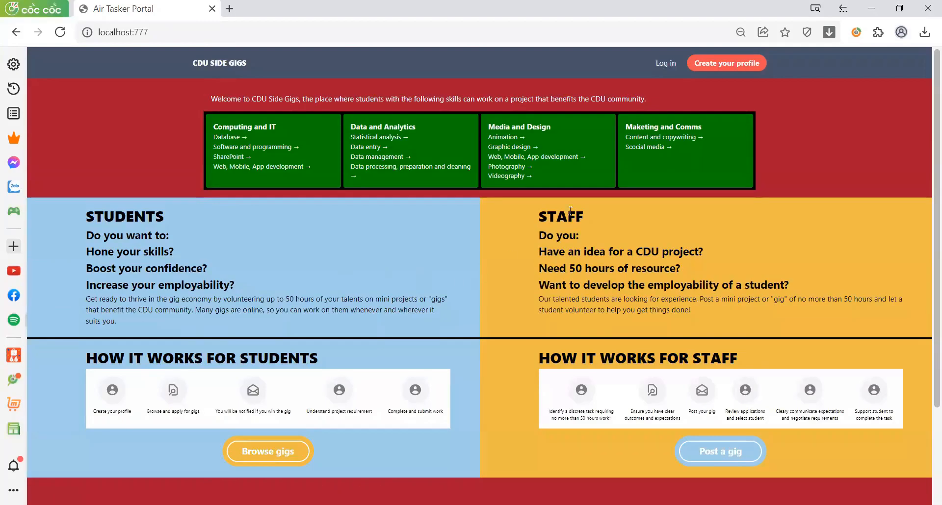
Open the student sign-up form from the header's 'Create your profile' button.
{"action": "left_click", "coordinate": [726, 62]}
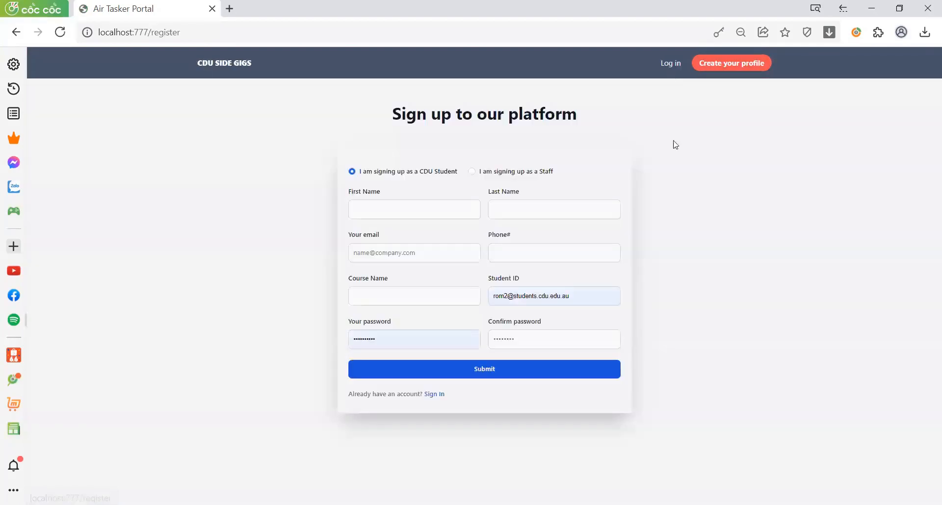
Enter the student's name 'student test', student email and number details.
{"action": "left_click", "coordinate": [413, 209]}
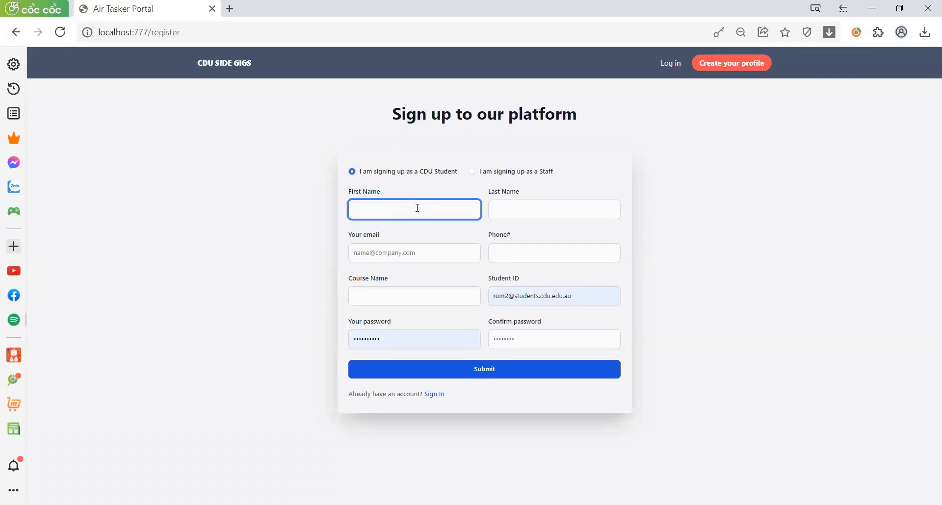
{"action": "type", "text": "student"}
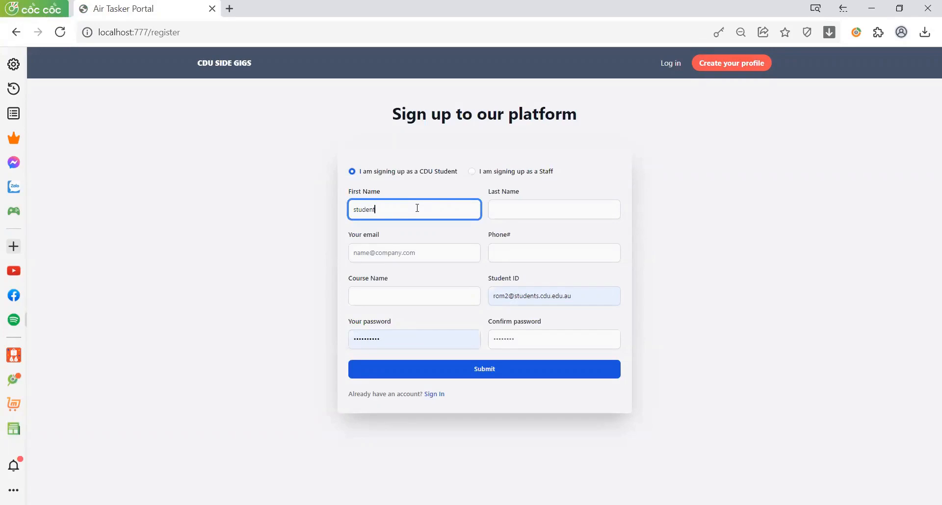
{"action": "type", "text": "test"}
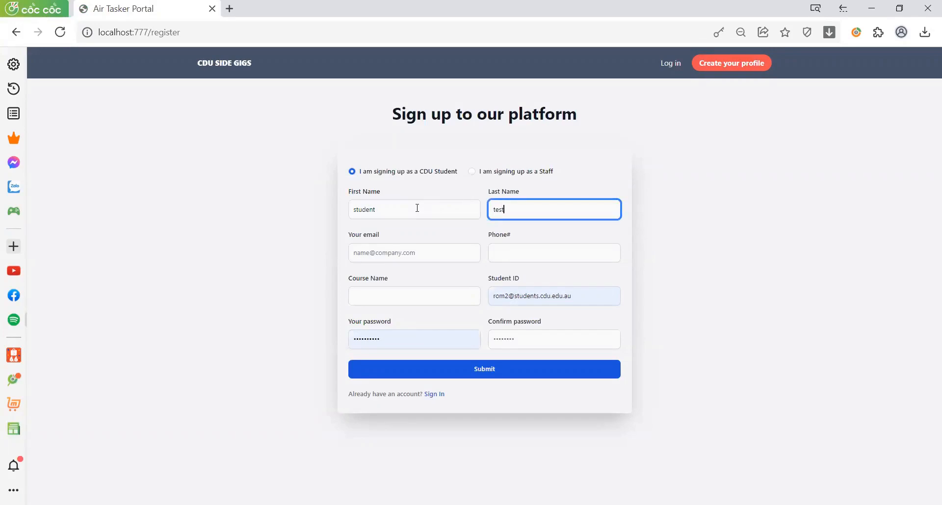
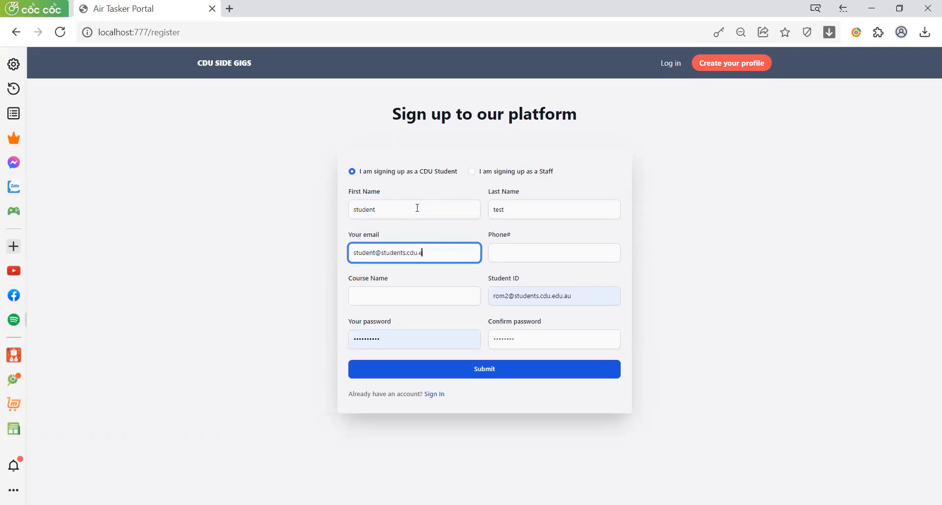
{"action": "type", "text": "123"}
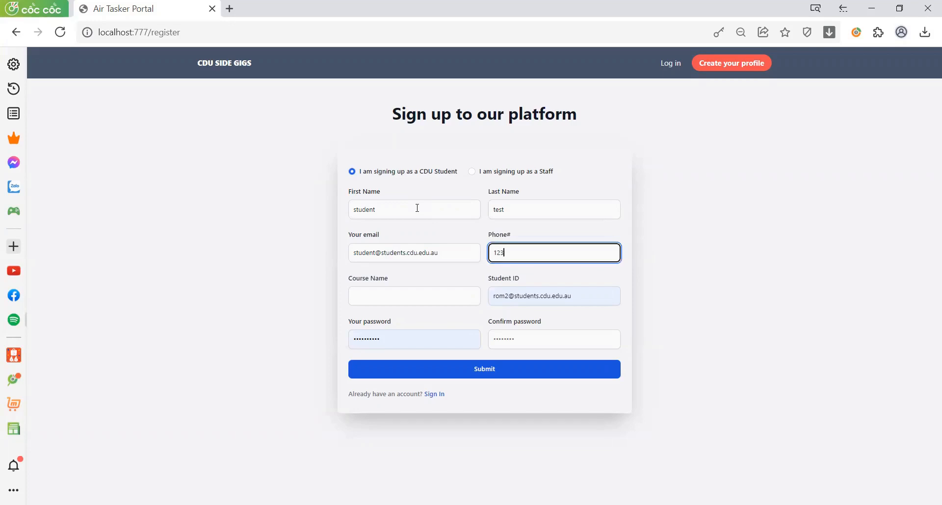
{"action": "type", "text": "45667"}
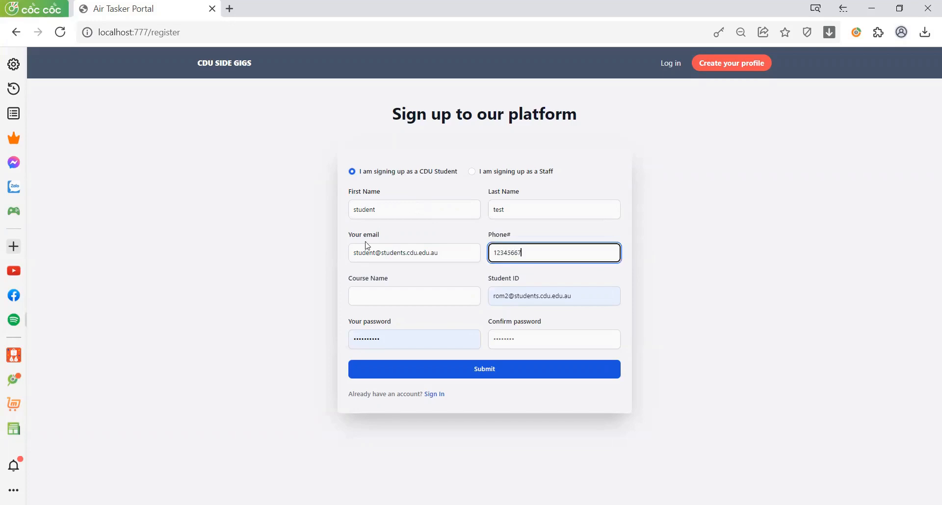
Add student ID 33910, course 'bachelor of IT', confirm the password and submit.
{"action": "left_click", "coordinate": [553, 296]}
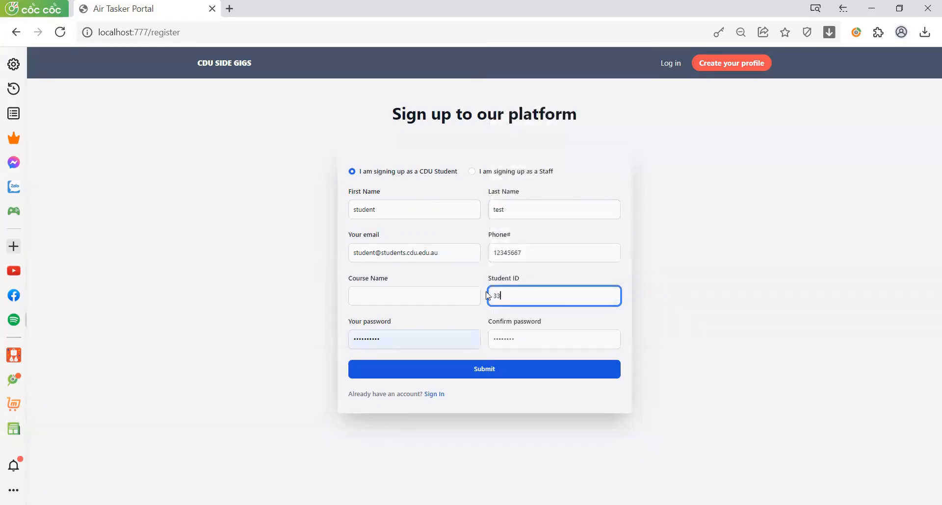
{"action": "left_click", "coordinate": [414, 296]}
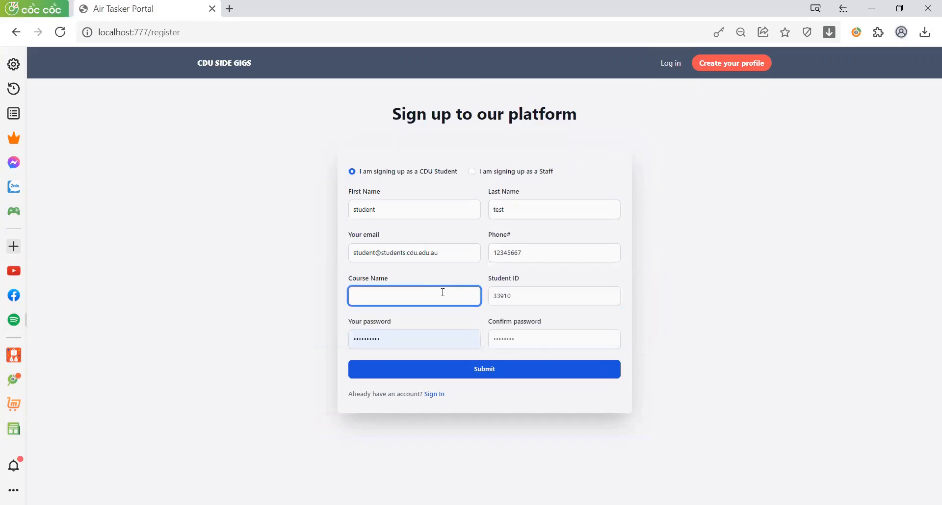
{"action": "type", "text": "bachelor of"}
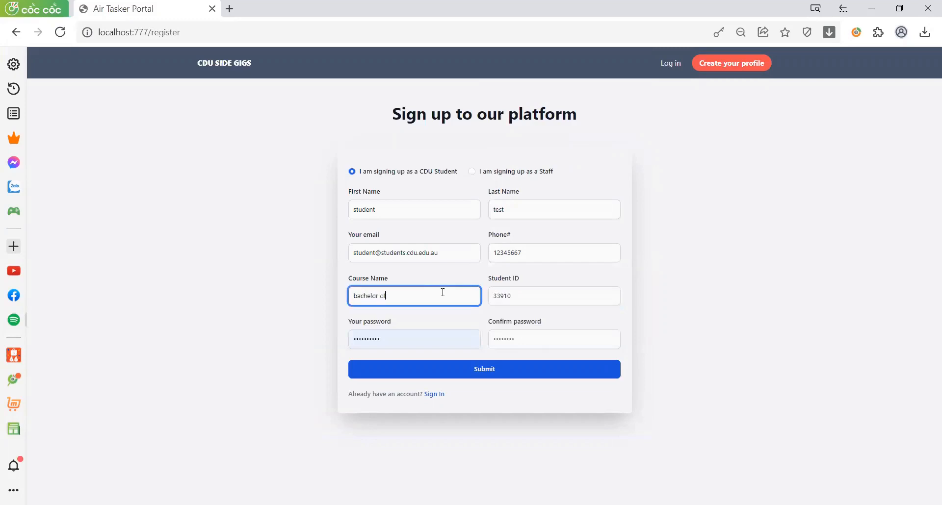
{"action": "type", "text": "IT"}
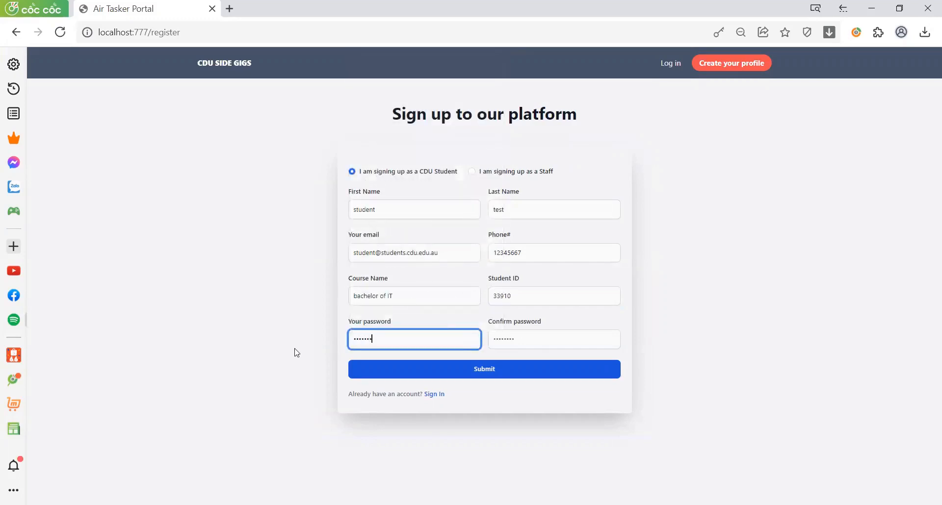
{"action": "left_click", "coordinate": [553, 339]}
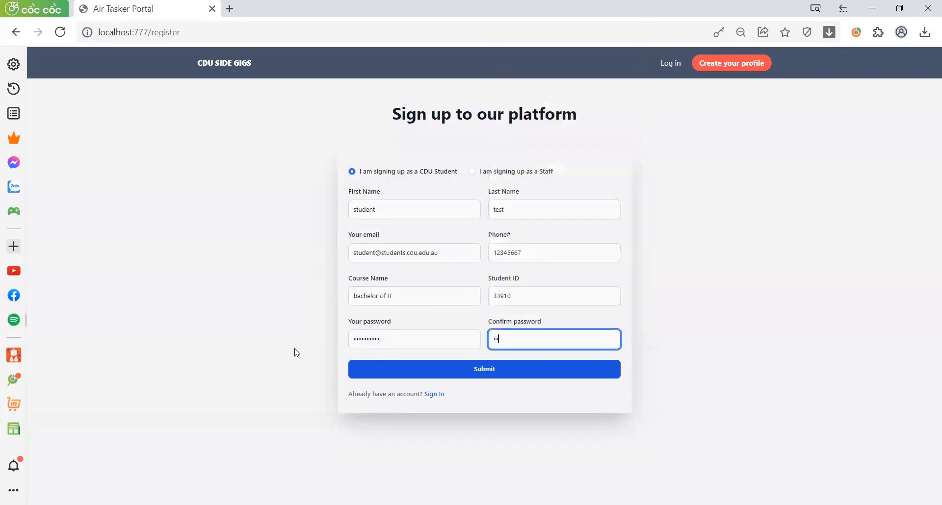
{"action": "type", "text": "password"}
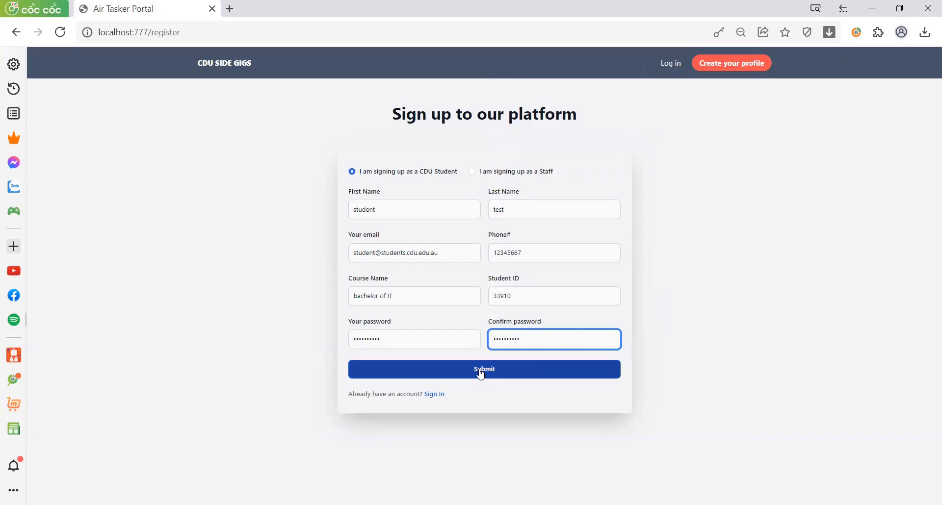
{"action": "left_click", "coordinate": [484, 369]}
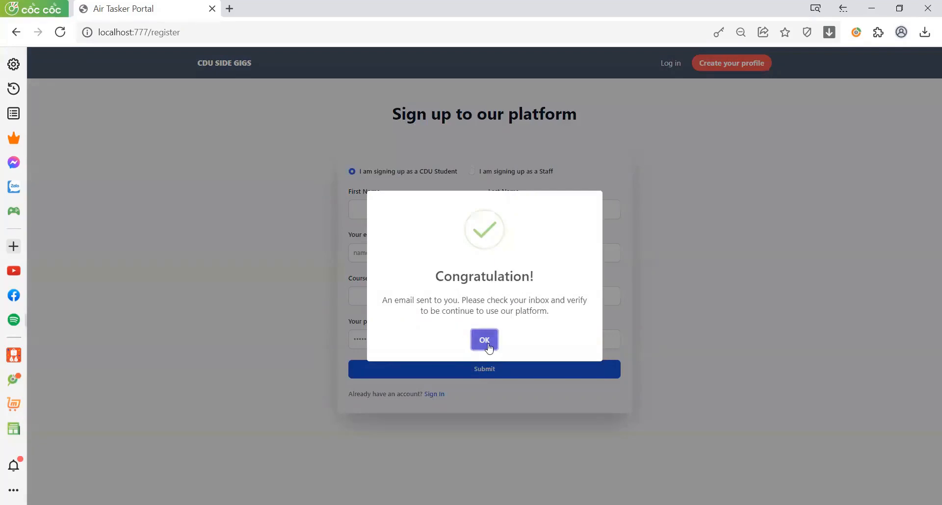
{"action": "mouse_move", "coordinate": [489, 347]}
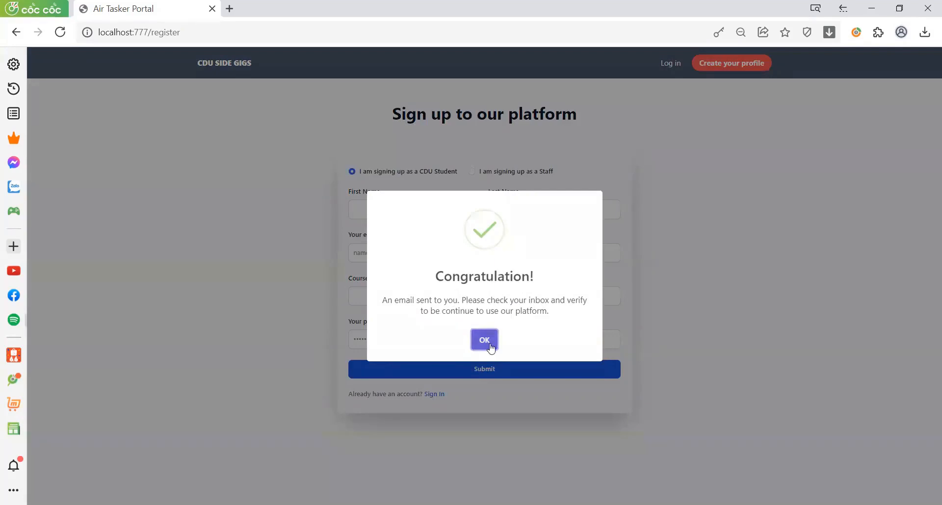
Dismiss the student confirmation and begin a staff sign-up with name and staff email.
{"action": "left_click", "coordinate": [484, 340]}
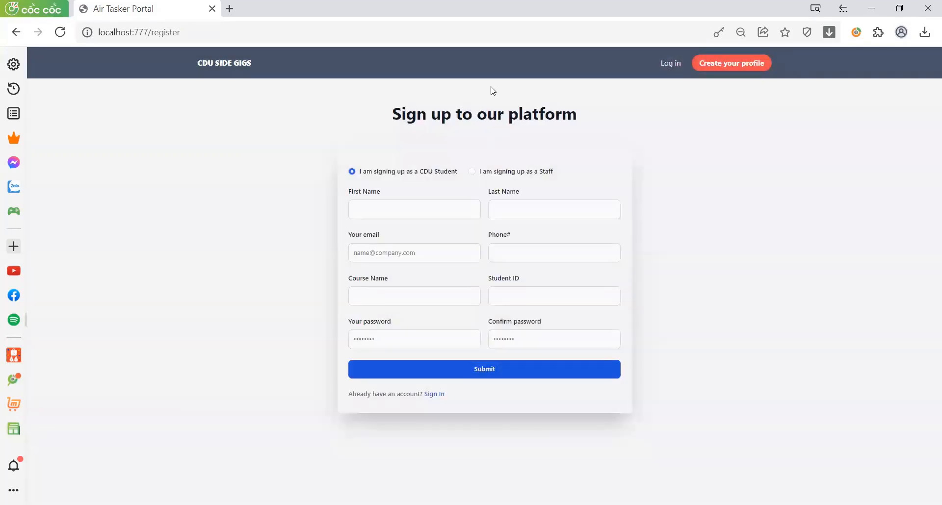
{"action": "left_click", "coordinate": [471, 171]}
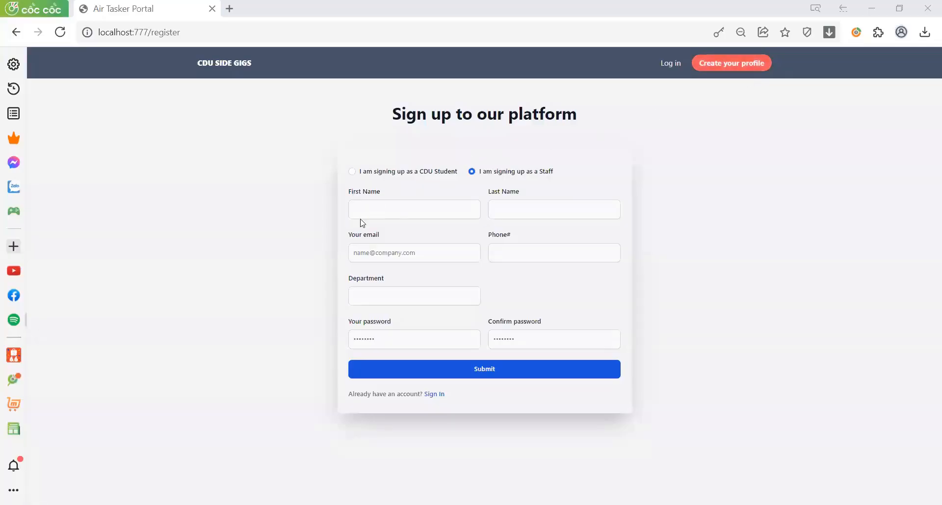
{"action": "type", "text": "staff"}
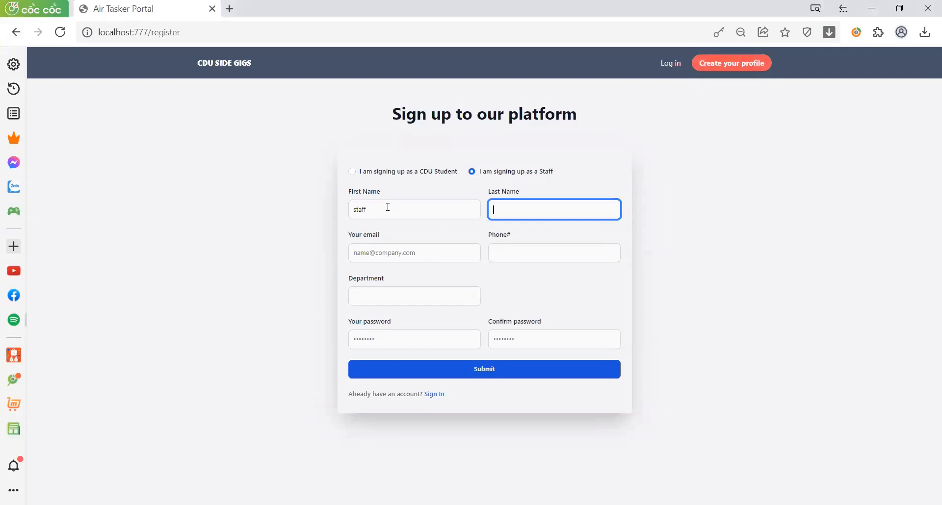
{"action": "type", "text": "1"}
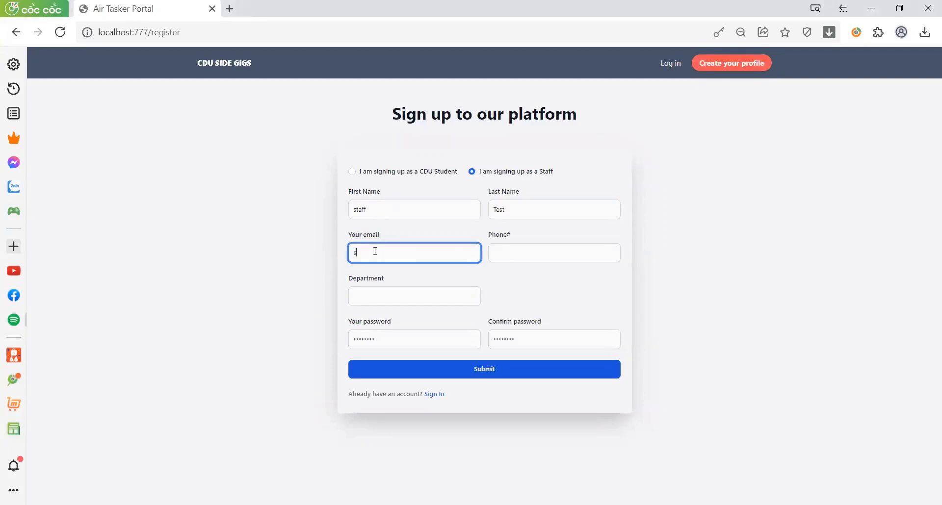
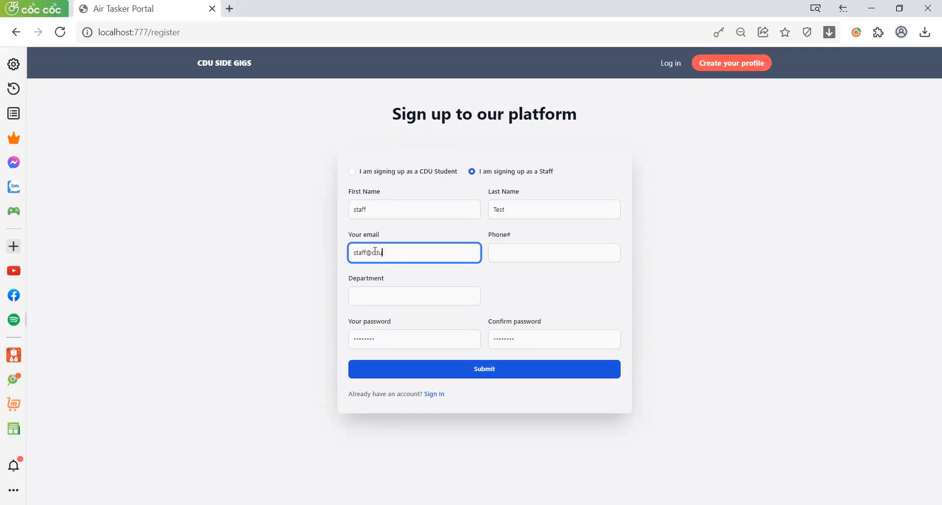
Enter staff phone 123456 and IT department, confirm password, submit, and dismiss the notice.
{"action": "left_click", "coordinate": [554, 252]}
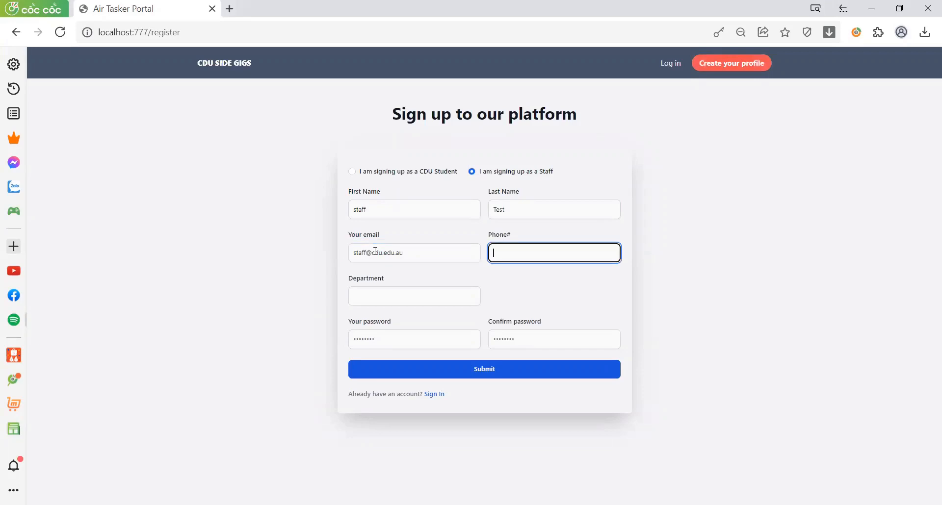
{"action": "type", "text": "123456"}
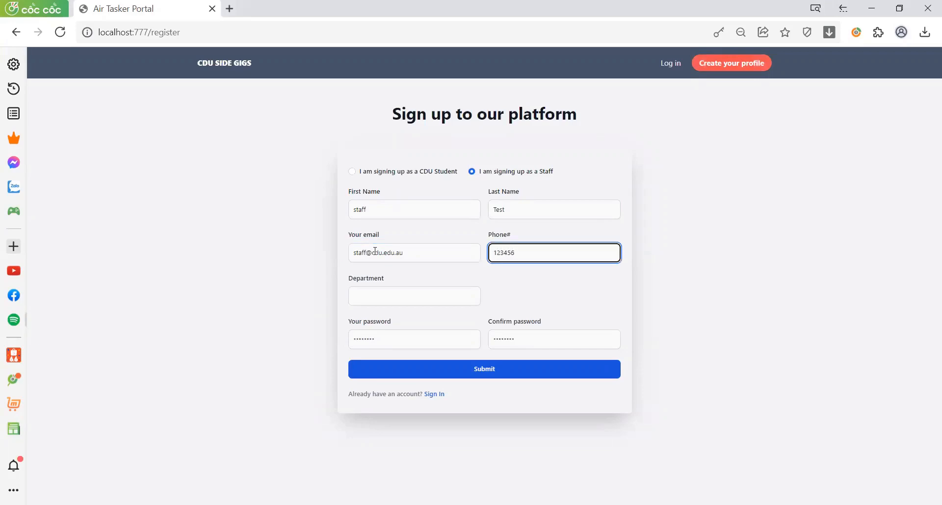
{"action": "type", "text": "IT"}
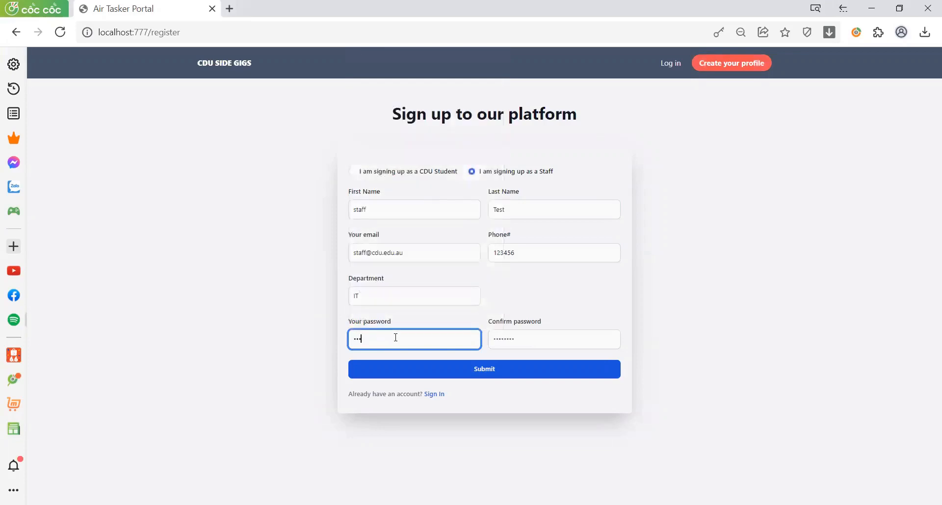
{"action": "left_click", "coordinate": [554, 338]}
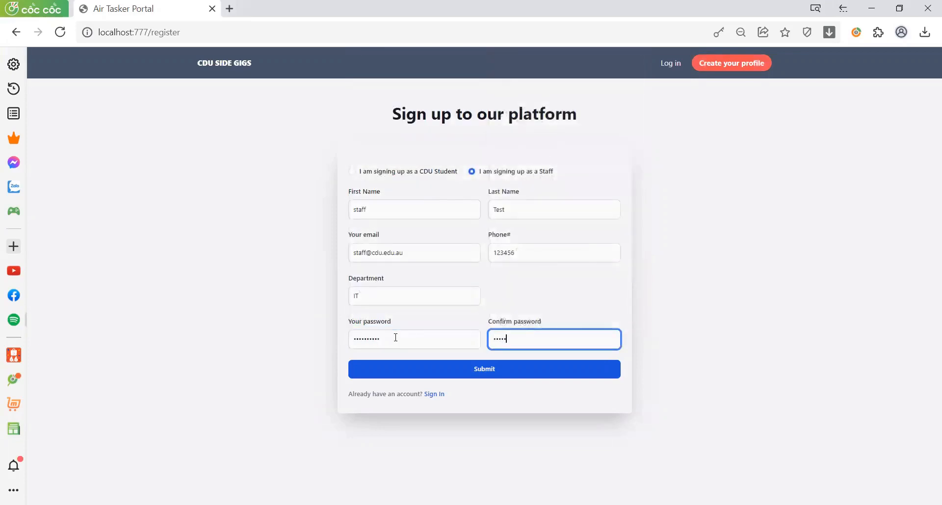
{"action": "left_click", "coordinate": [484, 368]}
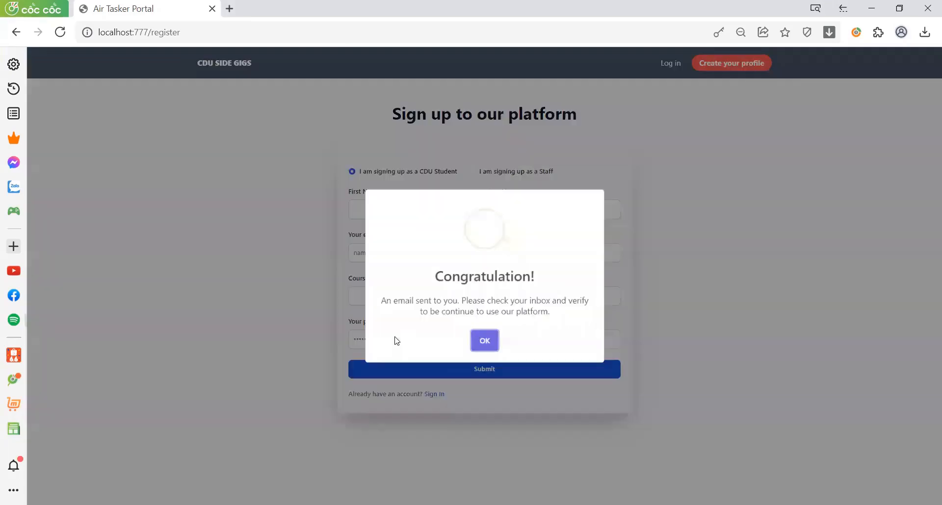
{"action": "left_click", "coordinate": [484, 340]}
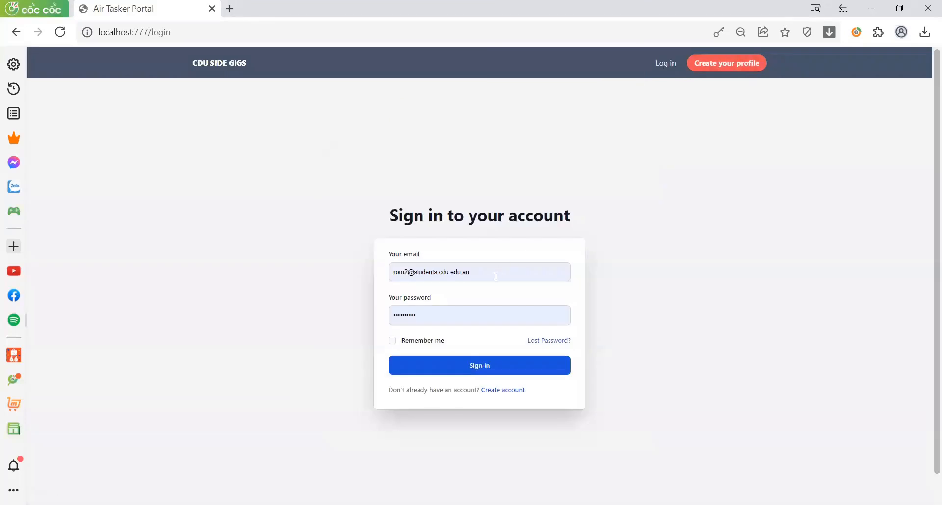
{"action": "left_click", "coordinate": [479, 271]}
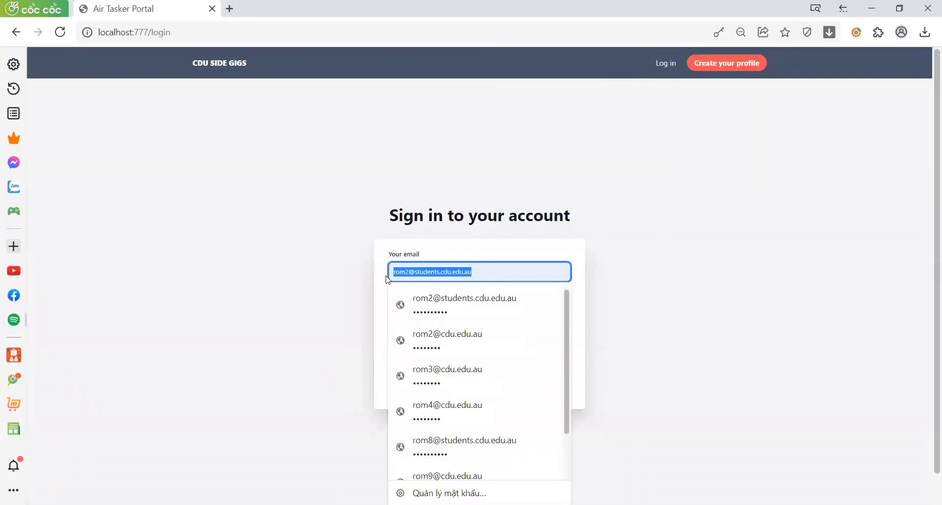
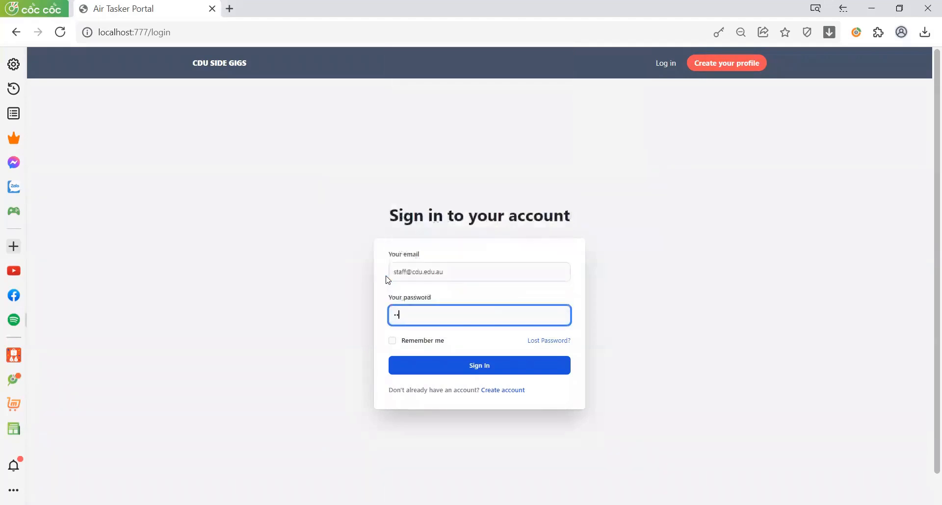
{"action": "type", "text": "password"}
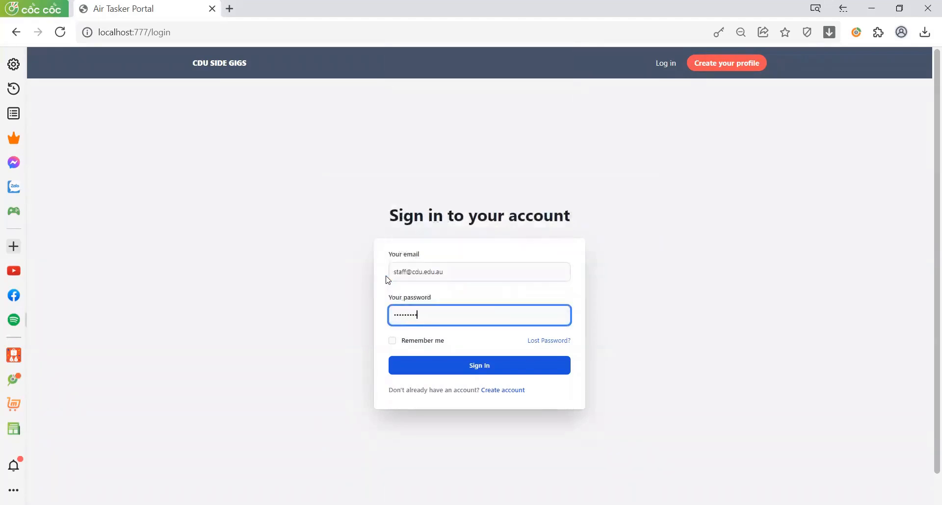
{"action": "left_click", "coordinate": [479, 365]}
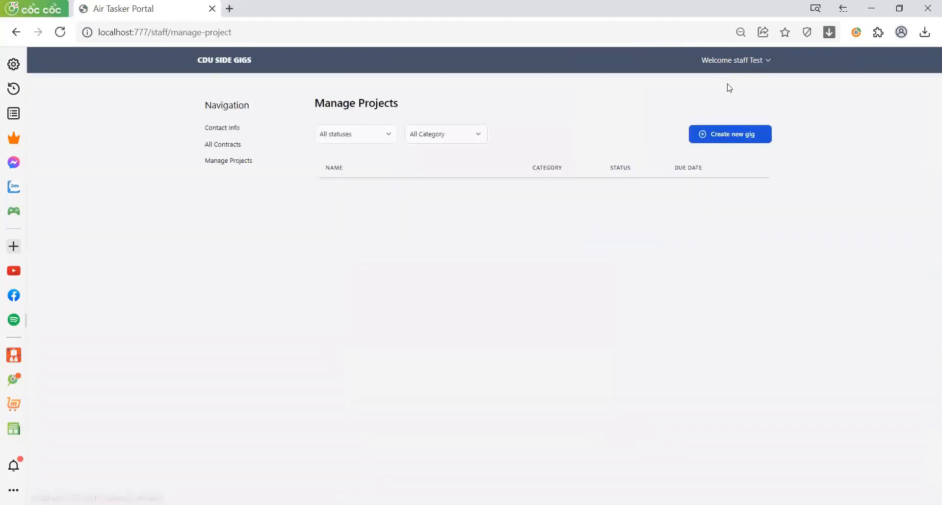
Start a new gig titled 'CDU Careers Website update'.
{"action": "left_click", "coordinate": [730, 134]}
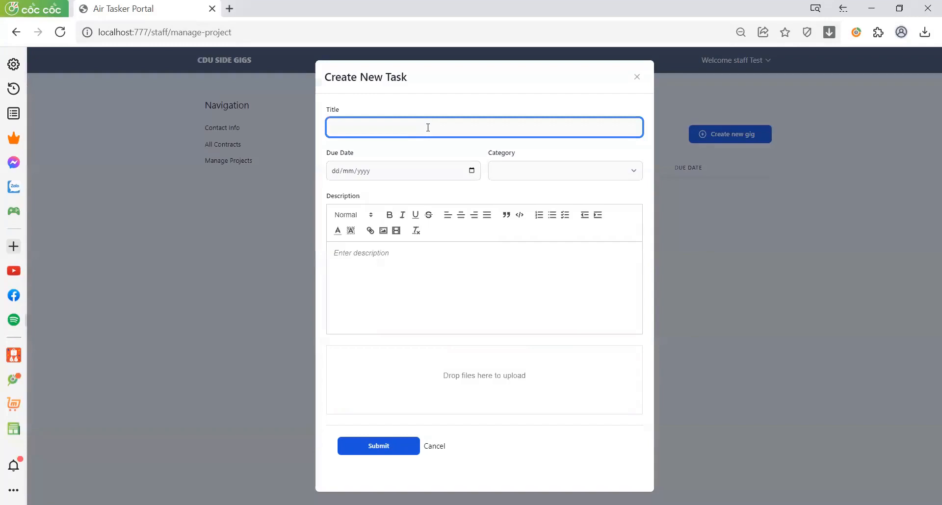
{"action": "left_click", "coordinate": [428, 128]}
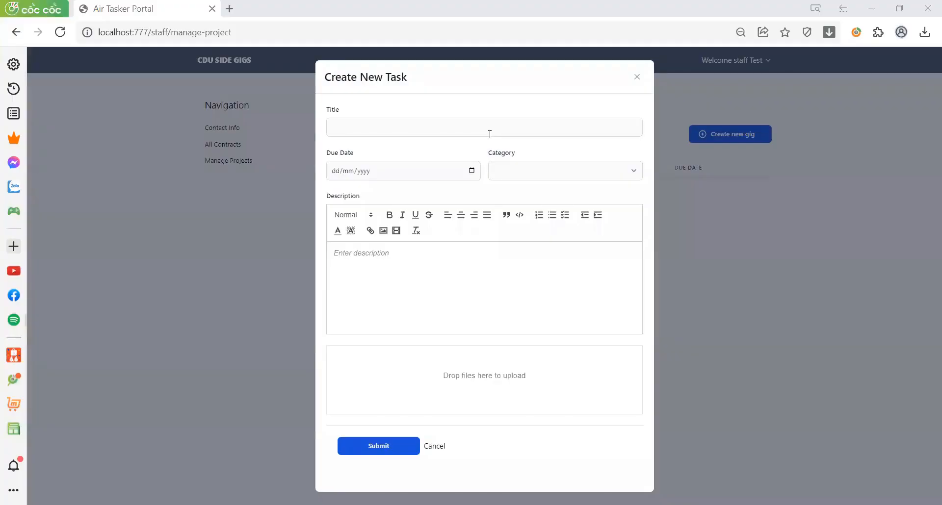
{"action": "type", "text": "CDU Careers Web"}
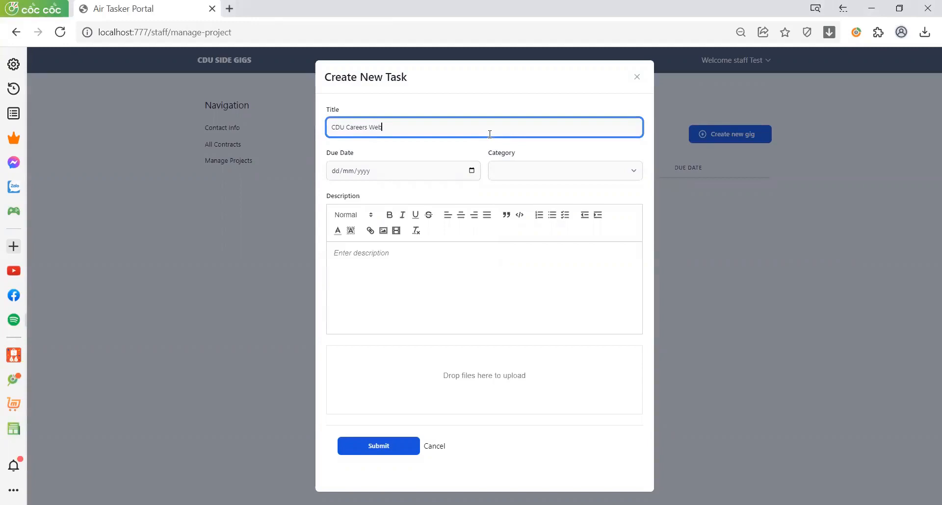
{"action": "type", "text": "site"}
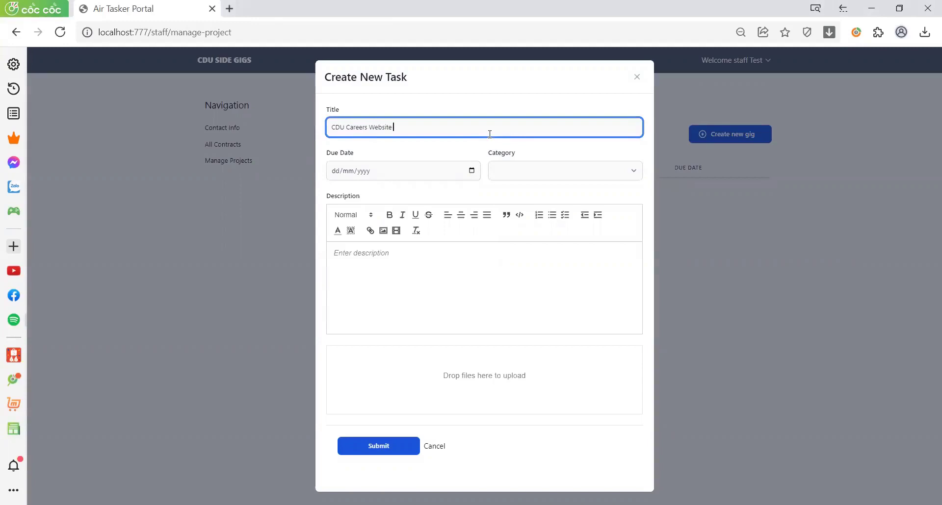
{"action": "type", "text": "update"}
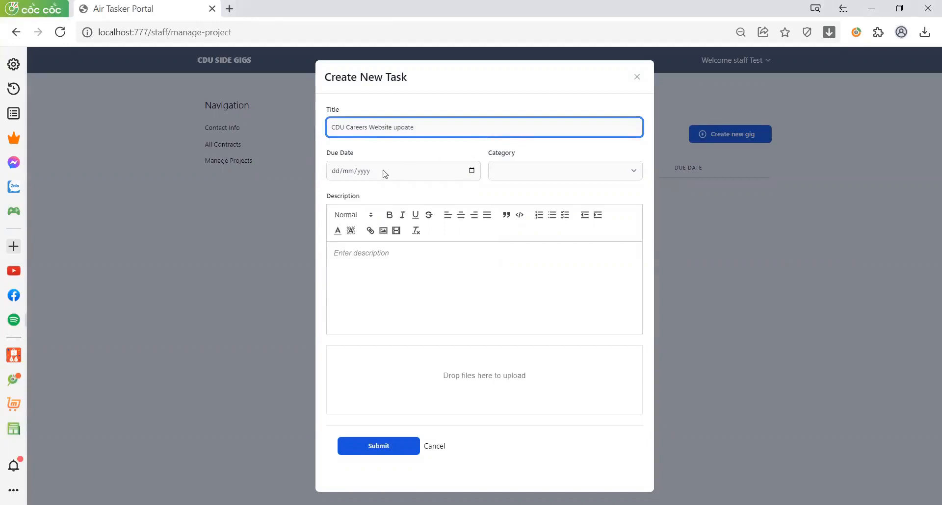
Set due date 02/06/2022 and category Web, Mobile, App development, and paste the requirements description.
{"action": "left_click", "coordinate": [336, 171]}
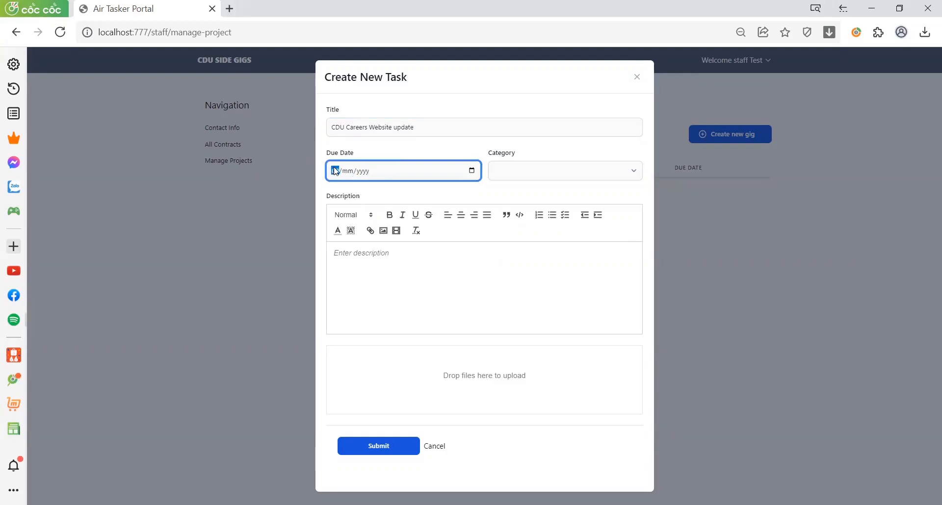
{"action": "type", "text": "06/yyyy"}
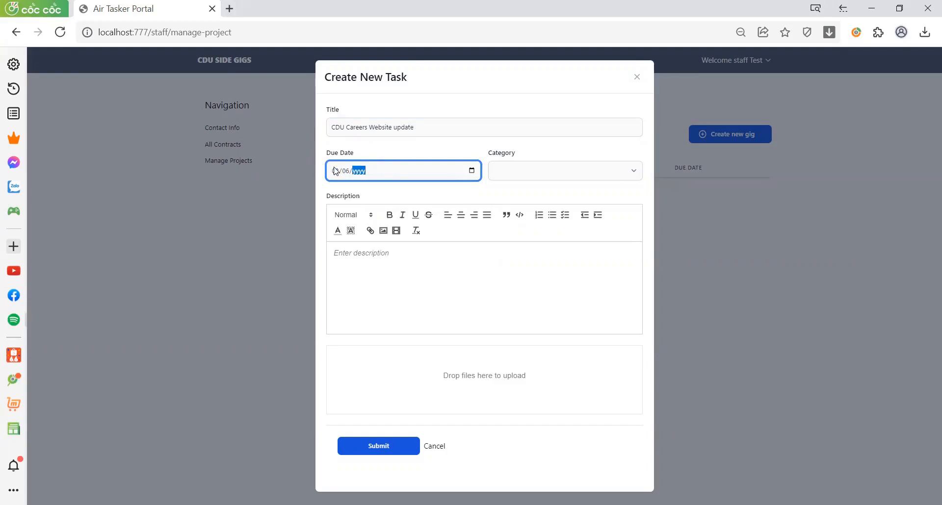
{"action": "type", "text": "2022"}
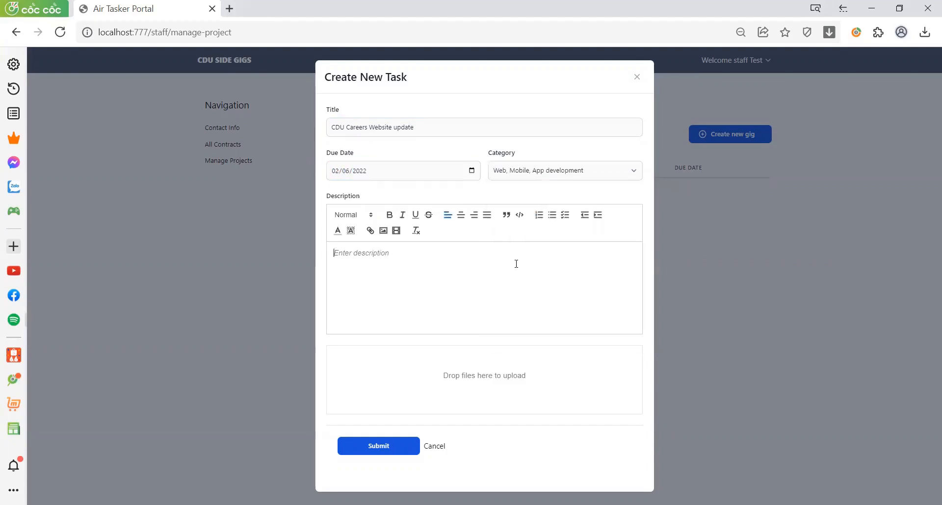
{"action": "type", "text": "The"}
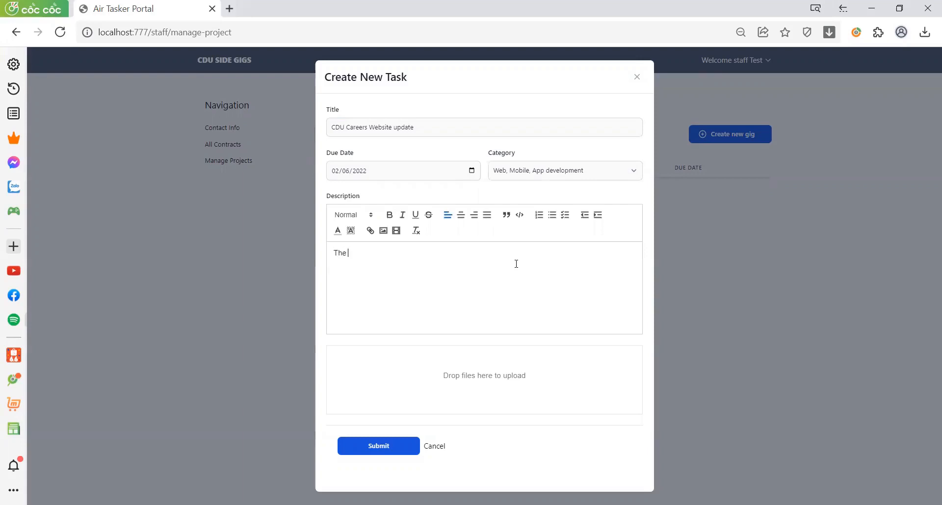
{"action": "type", "text": "website"}
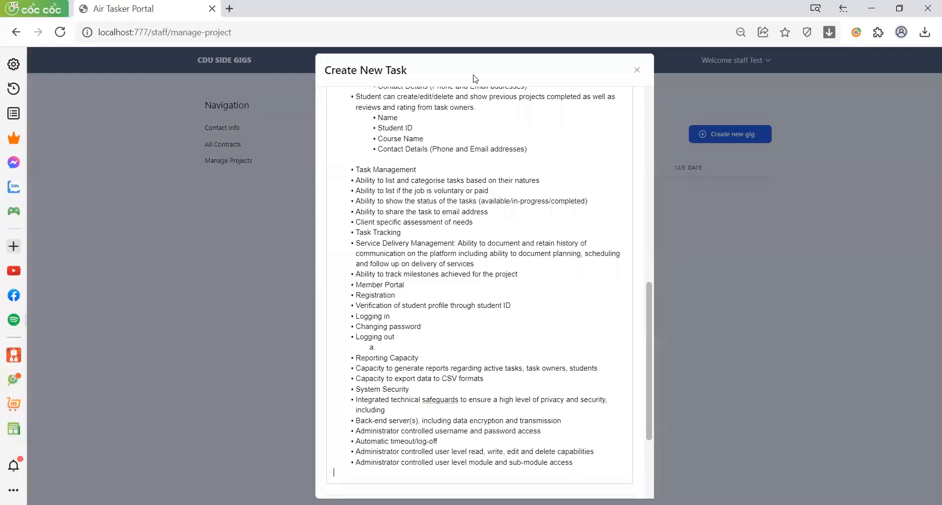
{"action": "scroll", "scroll_direction": "up", "scroll_amount": 3}
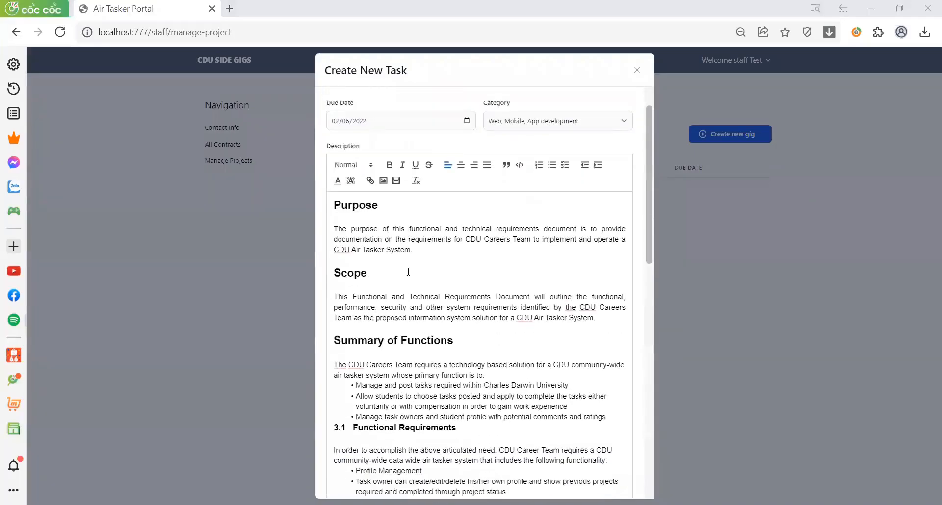
{"action": "scroll", "scroll_direction": "down", "scroll_amount": 3}
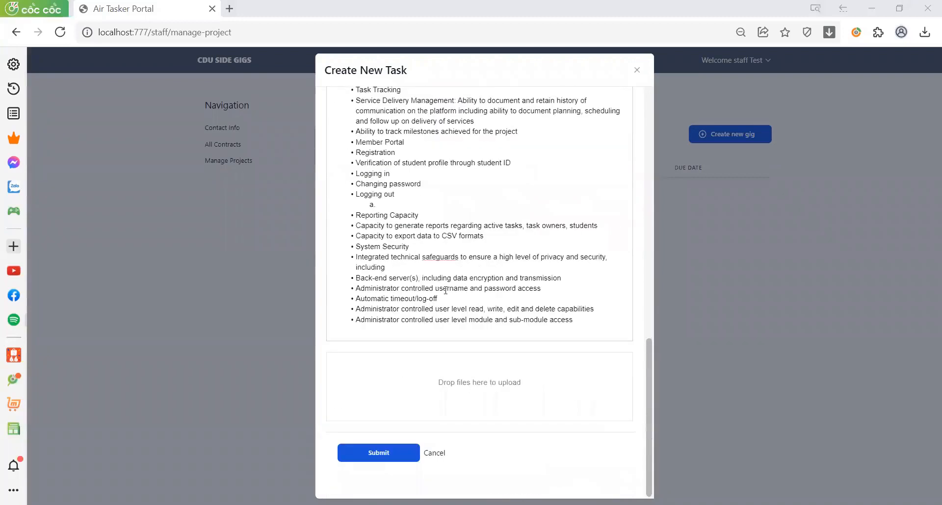
Attach Home.pdf and submit the CDU Careers Website update gig.
{"action": "left_click", "coordinate": [479, 382]}
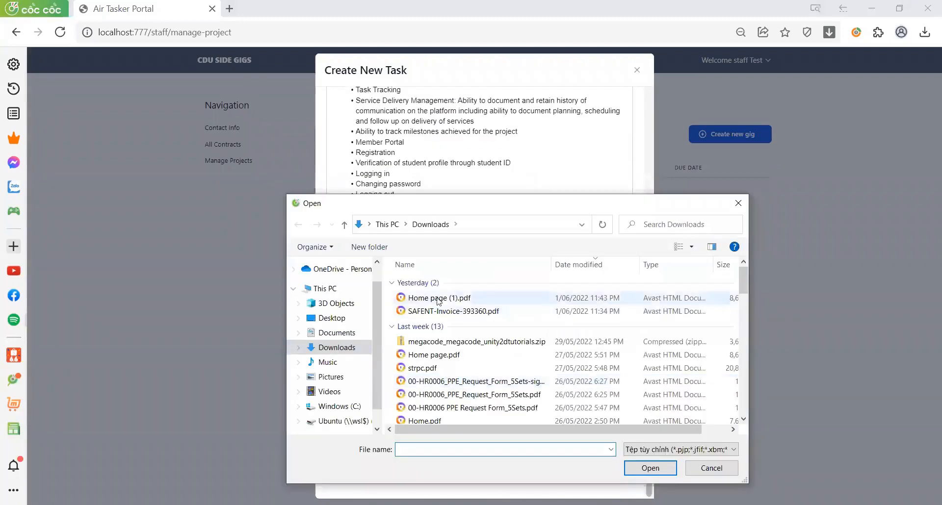
{"action": "scroll", "scroll_direction": "down", "scroll_amount": 3}
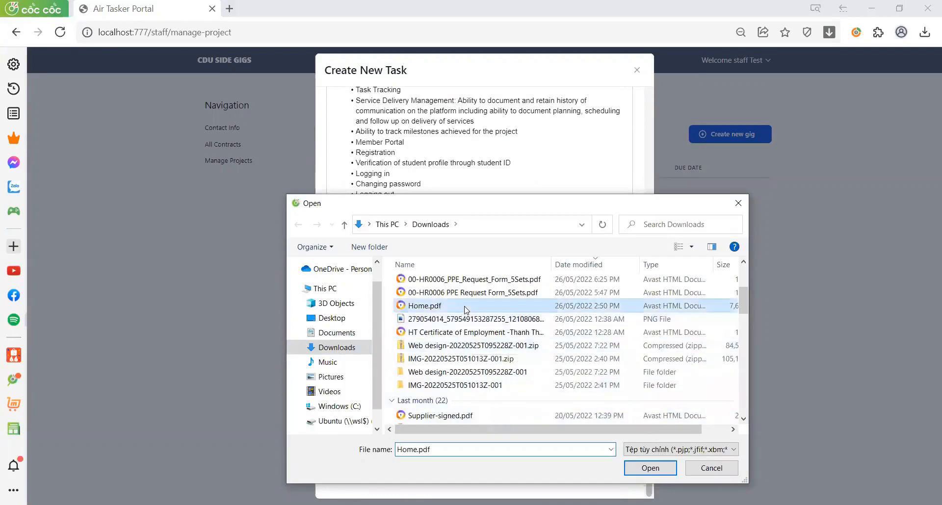
{"action": "left_click", "coordinate": [650, 467]}
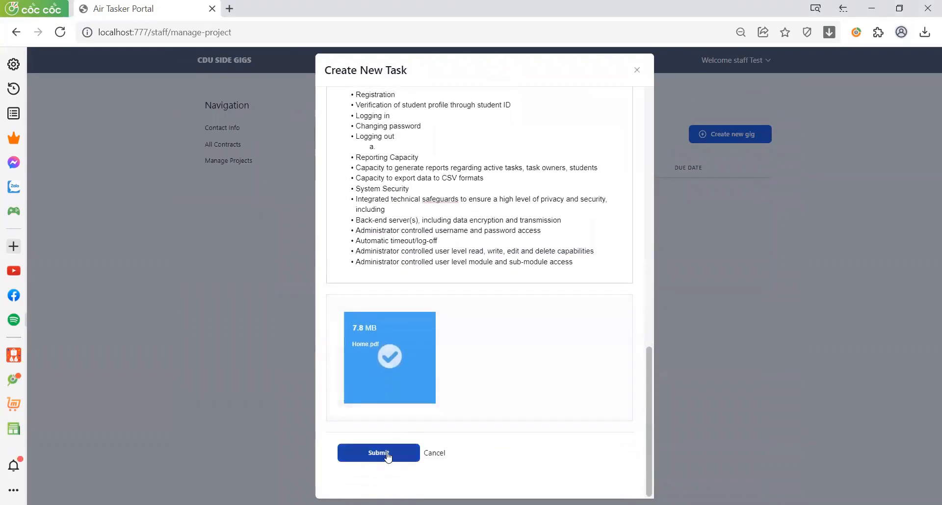
{"action": "left_click", "coordinate": [378, 453]}
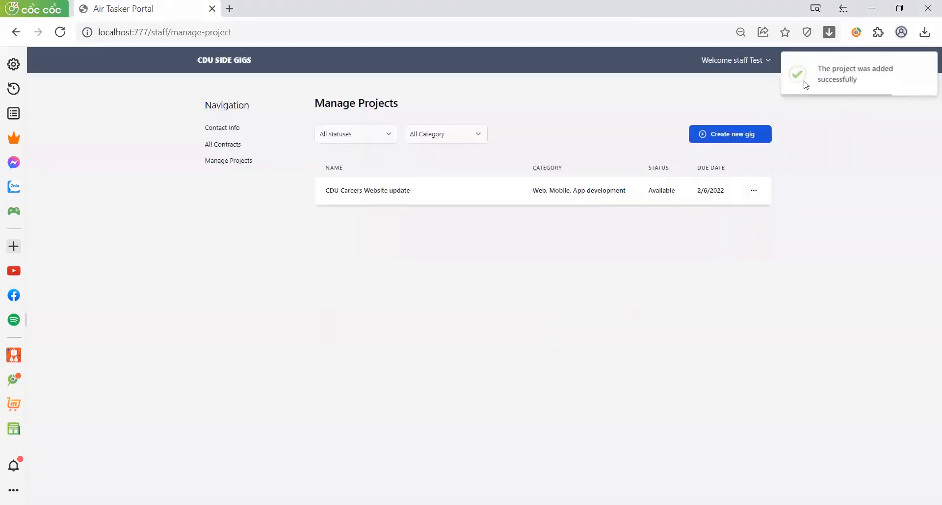
{"action": "mouse_move", "coordinate": [739, 197]}
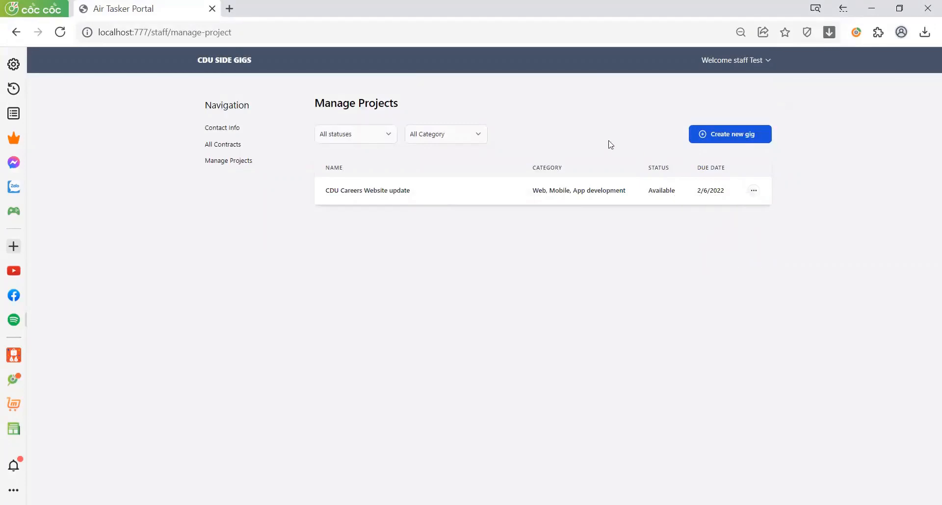
{"action": "mouse_move", "coordinate": [738, 78]}
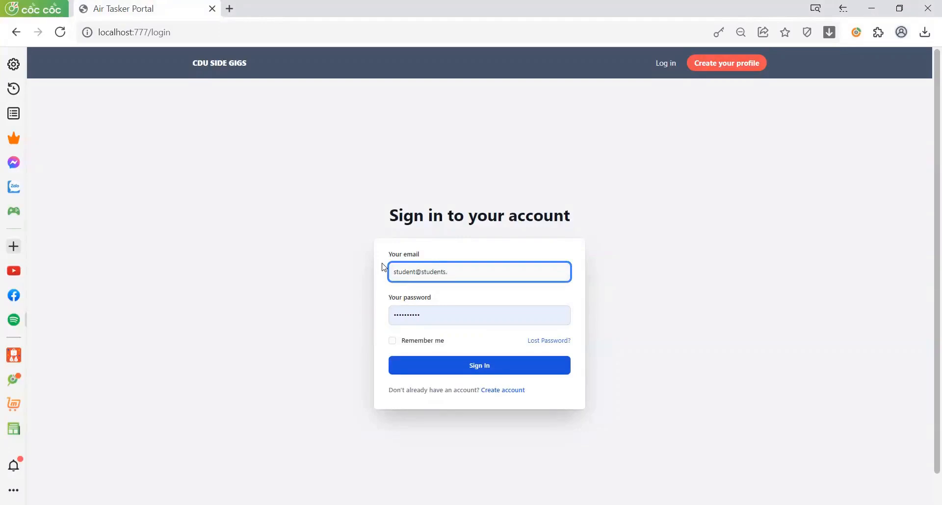
Sign in with the student's cdu.edu.au account and open the Dashboard.
{"action": "type", "text": "cdu.edu.au"}
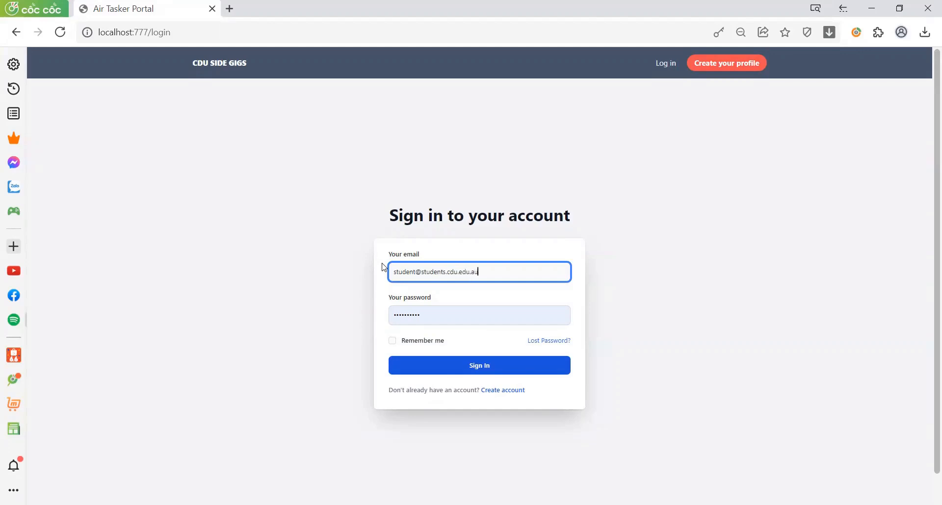
{"action": "left_click", "coordinate": [479, 315]}
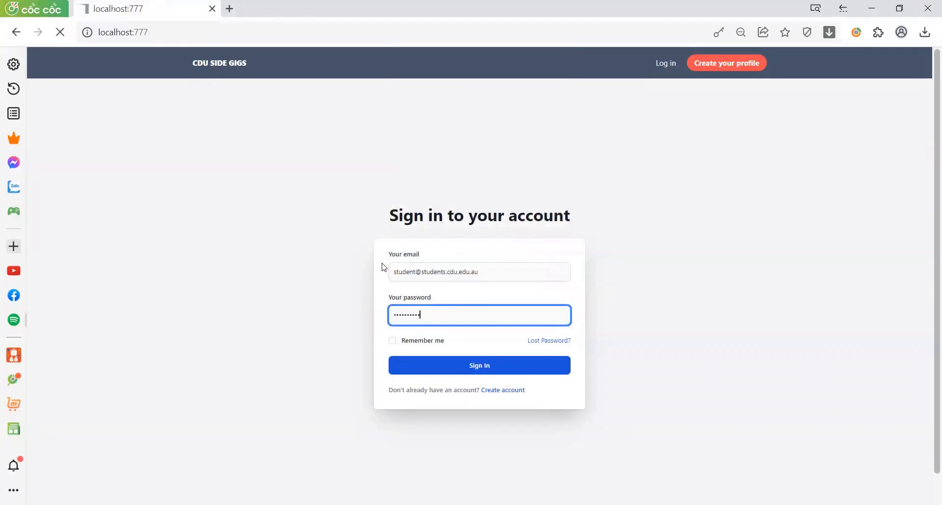
{"action": "left_click", "coordinate": [479, 365]}
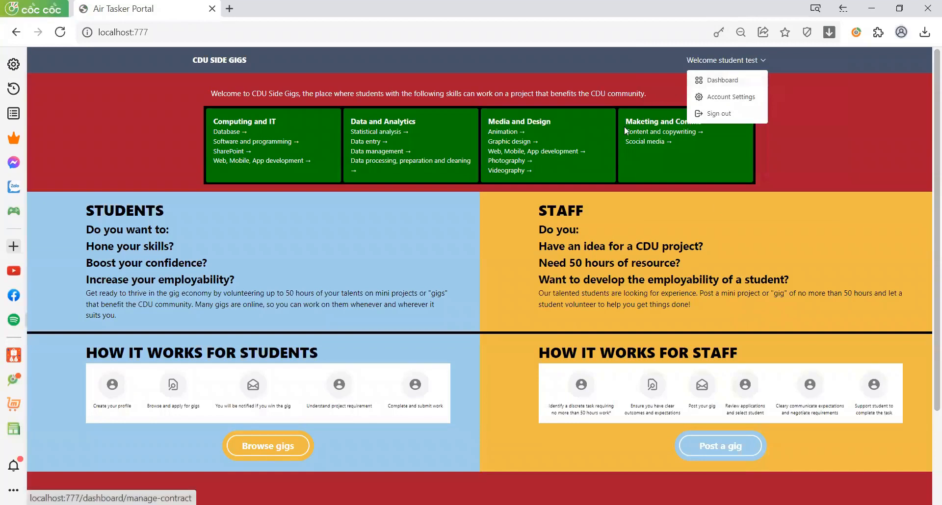
{"action": "left_click", "coordinate": [721, 80]}
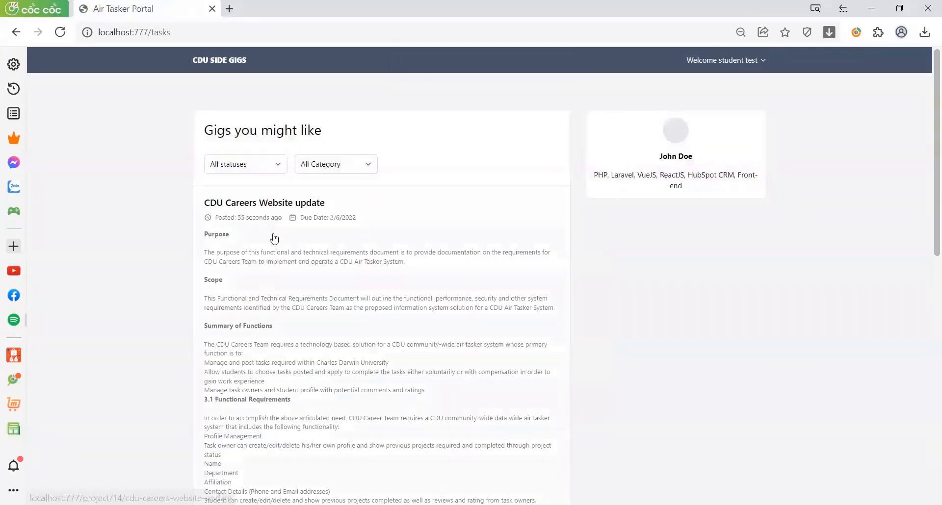
Open the CDU Careers Website update gig, submit a proposal, and acknowledge the confirmation.
{"action": "left_click", "coordinate": [264, 202]}
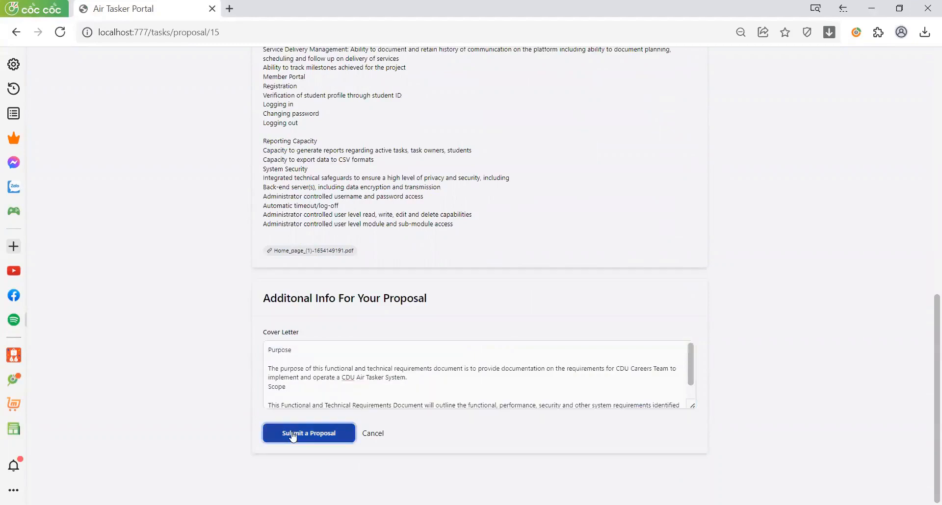
{"action": "left_click", "coordinate": [308, 433]}
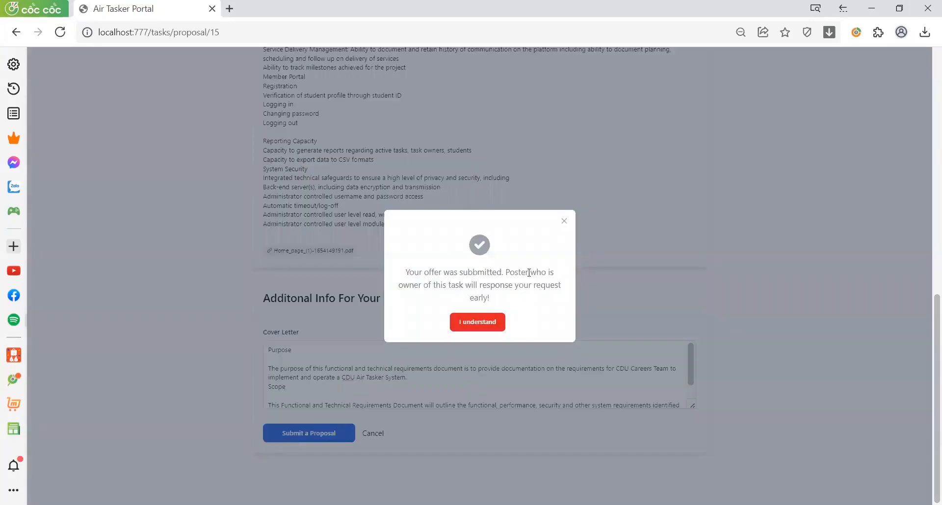
{"action": "left_click", "coordinate": [477, 322]}
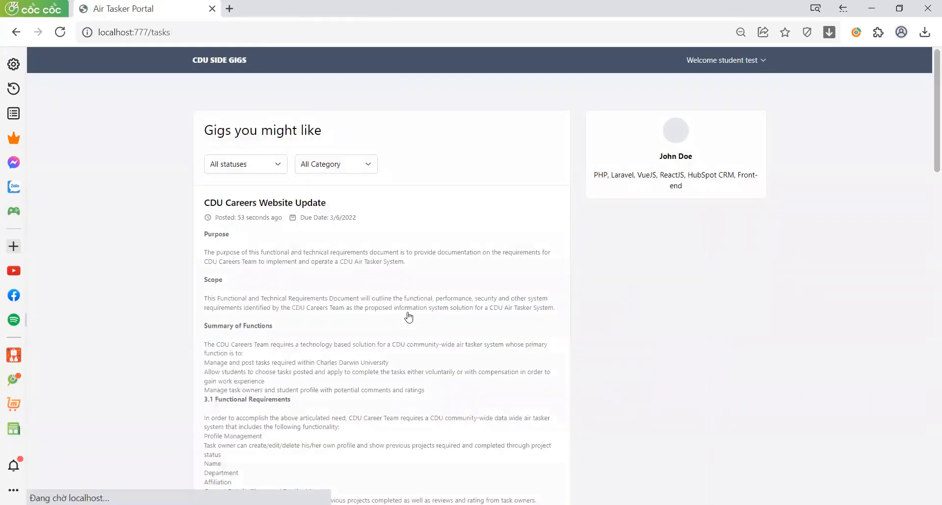
{"action": "mouse_move", "coordinate": [247, 217]}
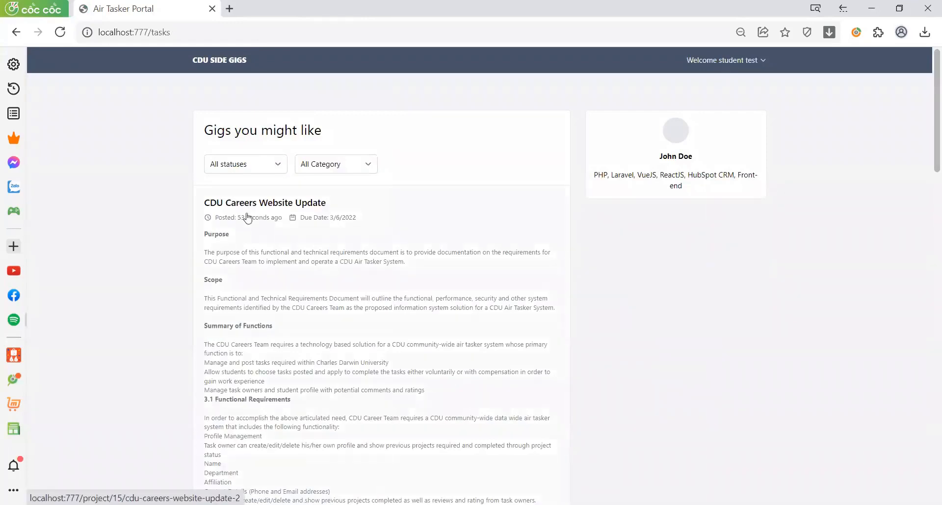
Sign out of the student account, sign in as staff, and open the Dashboard.
{"action": "left_click", "coordinate": [723, 60]}
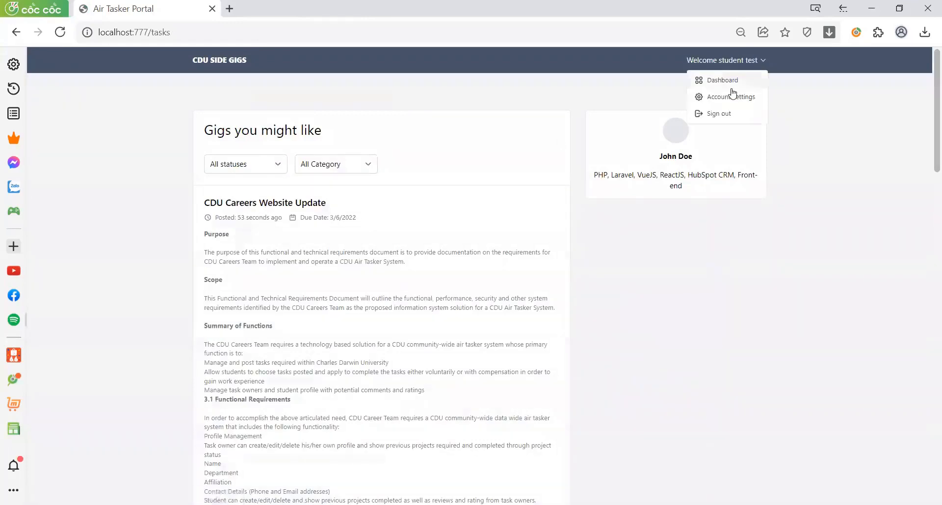
{"action": "left_click", "coordinate": [718, 113]}
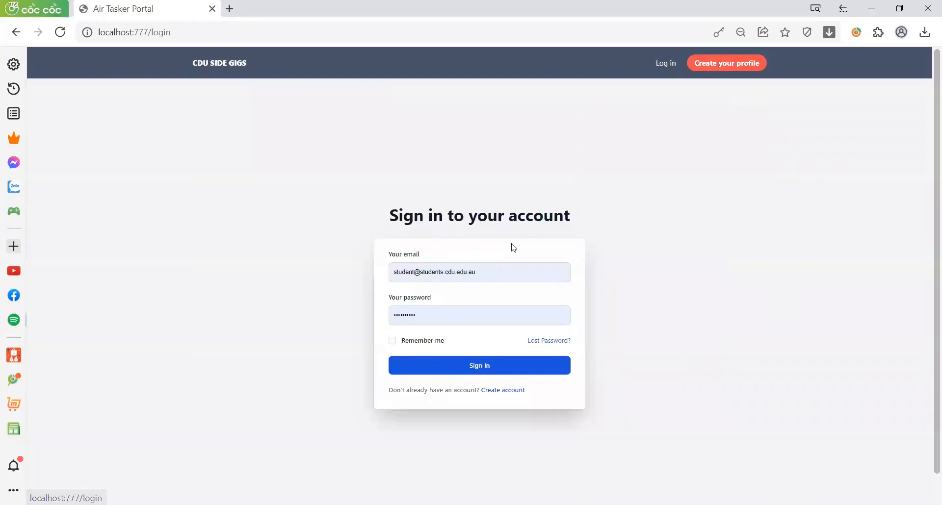
{"action": "left_click", "coordinate": [479, 272]}
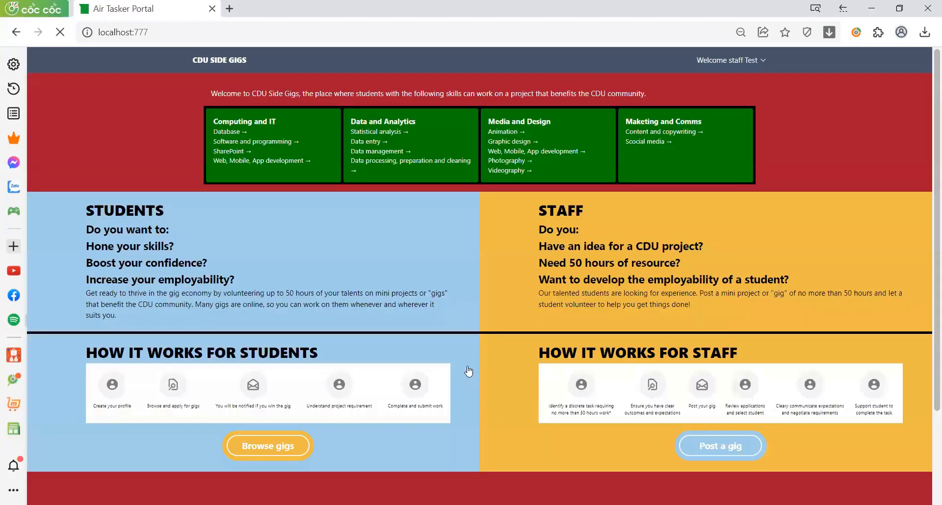
{"action": "left_click", "coordinate": [731, 60]}
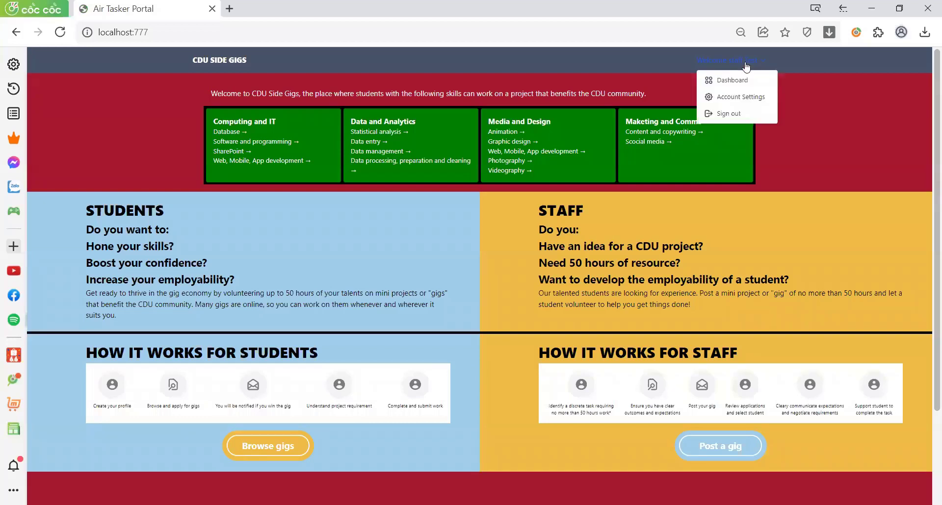
{"action": "left_click", "coordinate": [731, 80]}
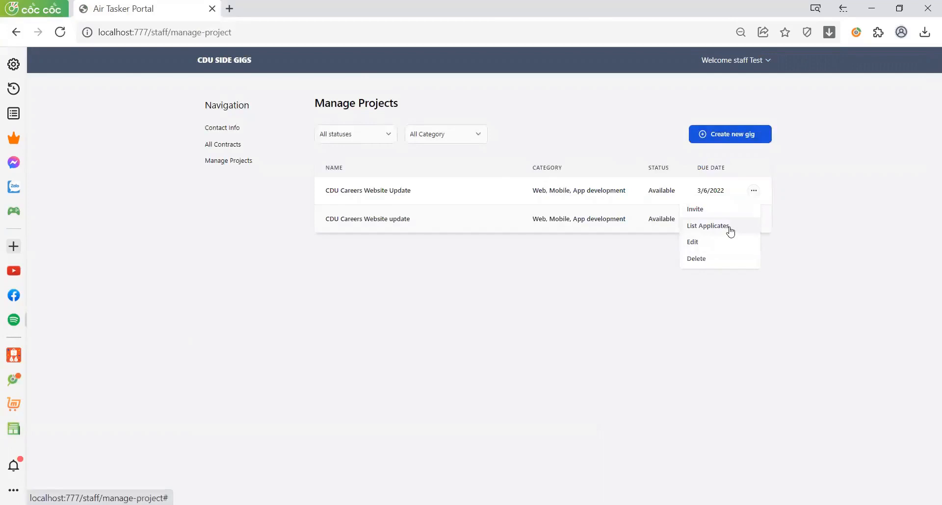
Accept the student's application for CDU Careers Website Update, dismiss both dialogs, then view All Contracts.
{"action": "left_click", "coordinate": [708, 226]}
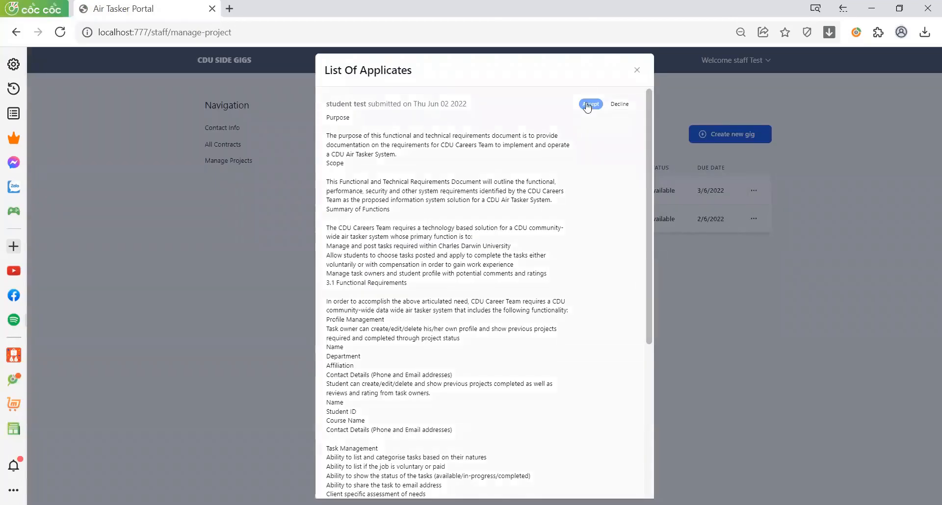
{"action": "left_click", "coordinate": [590, 104]}
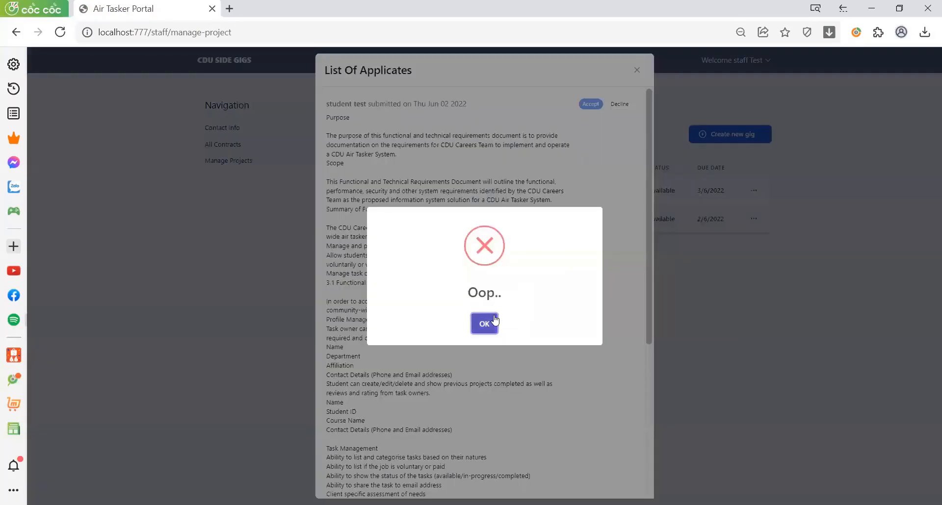
{"action": "left_click", "coordinate": [484, 324]}
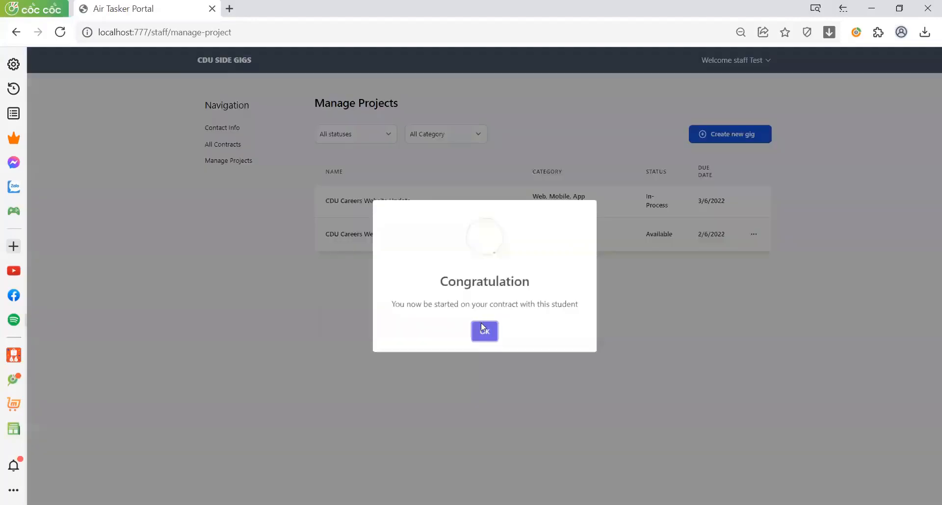
{"action": "left_click", "coordinate": [484, 331]}
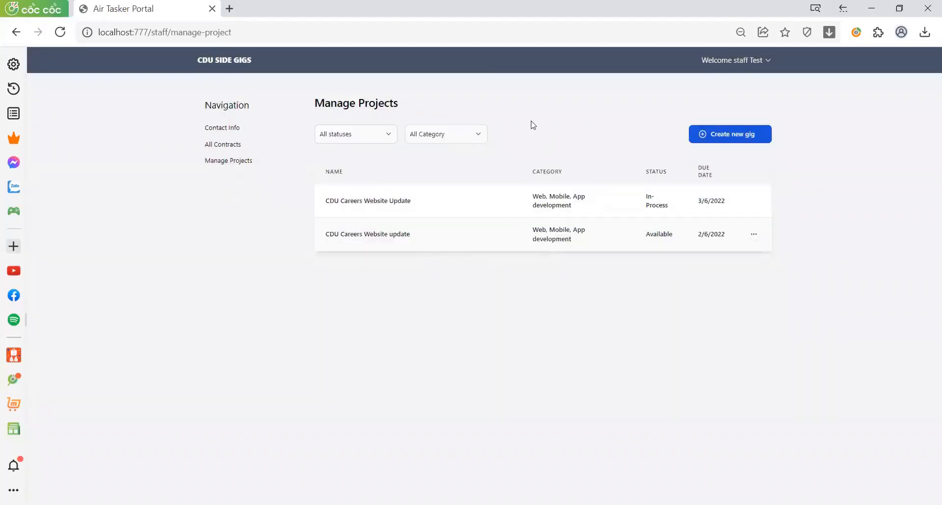
{"action": "mouse_move", "coordinate": [236, 147]}
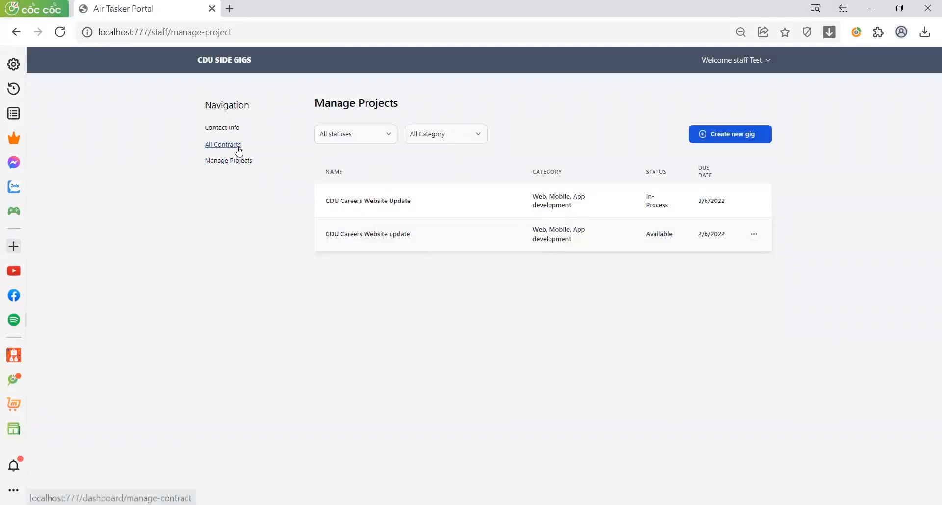
{"action": "left_click", "coordinate": [222, 144]}
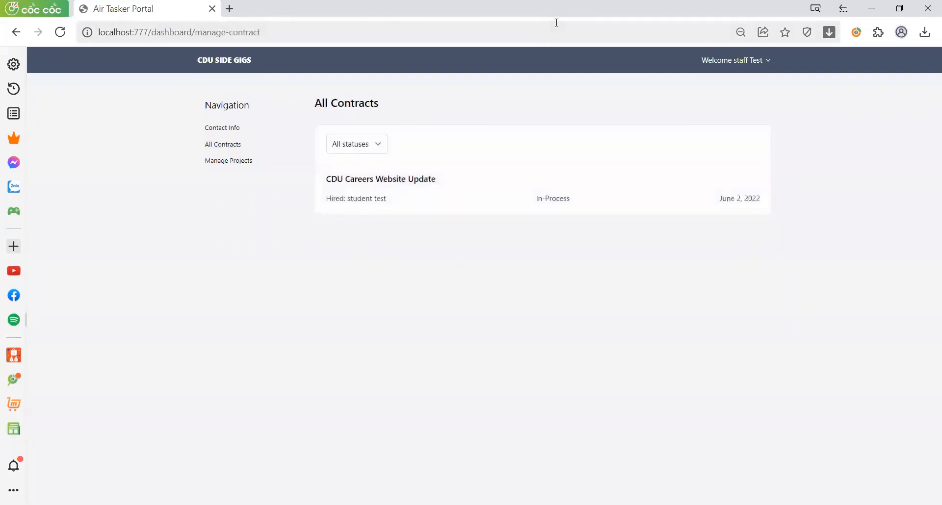